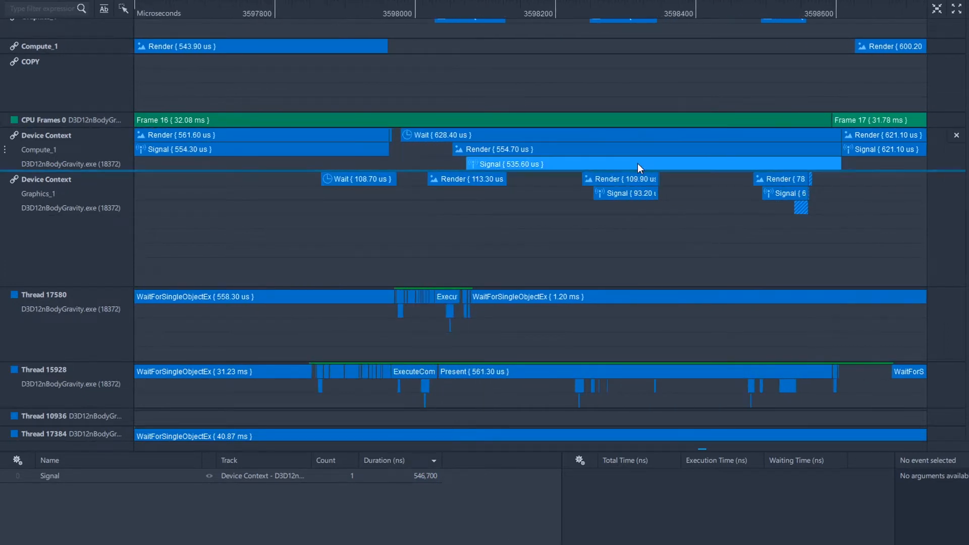
- Zoom Thread 8664's timeline in to show the 2.50, 1.30 and 1.00 µs SetEvent calls
click(494, 149)
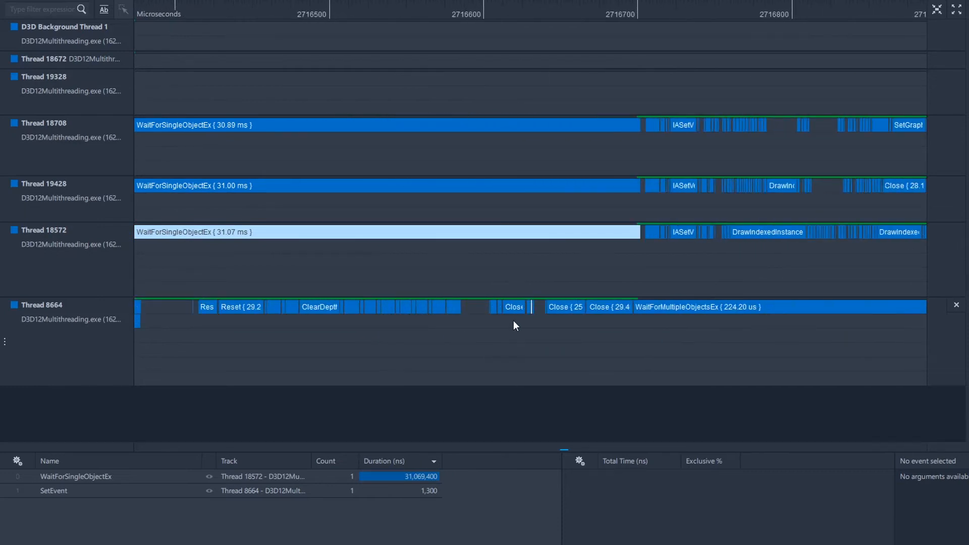
scroll(down, 3)
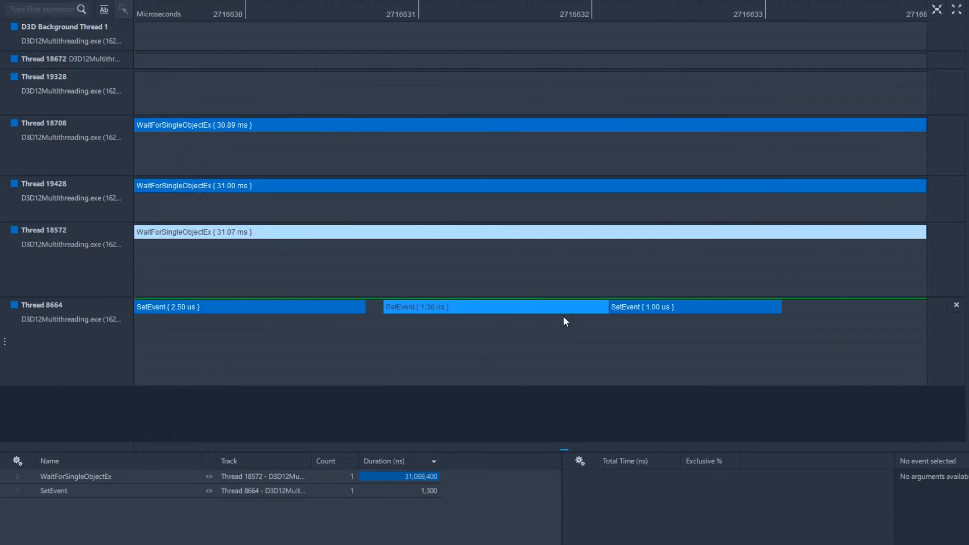
mouse_move(390, 411)
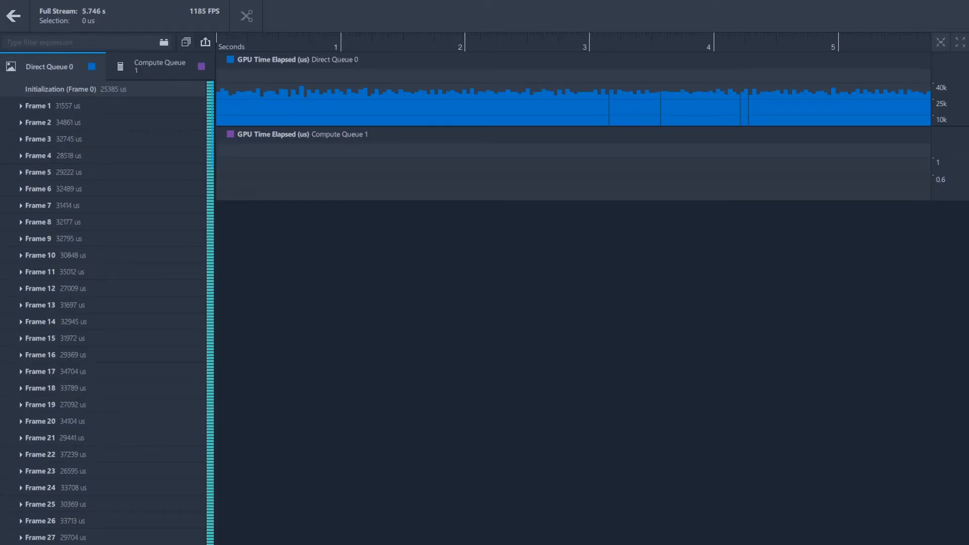
- Expand Frame 1 under Direct Queue 0 to reveal its ExecuteCommandLists call
click(56, 205)
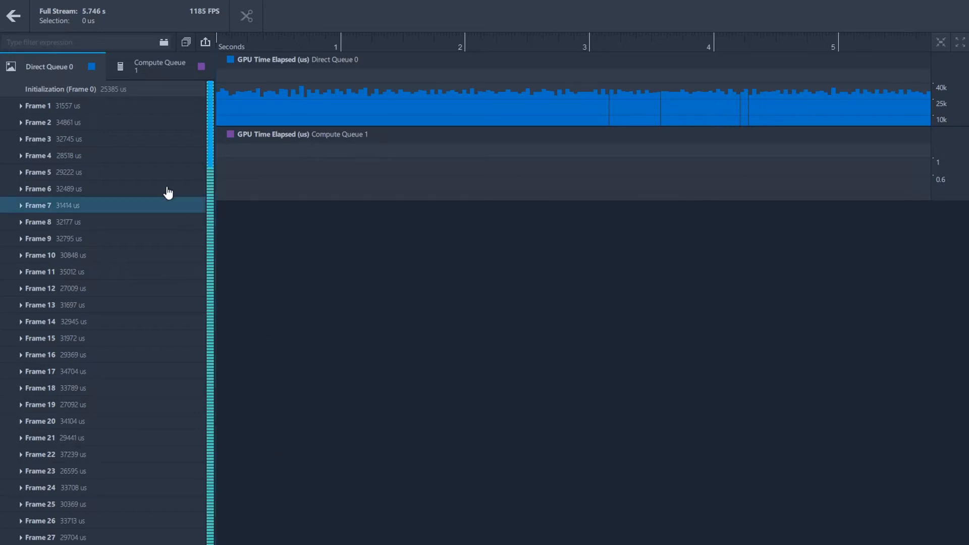
click(37, 106)
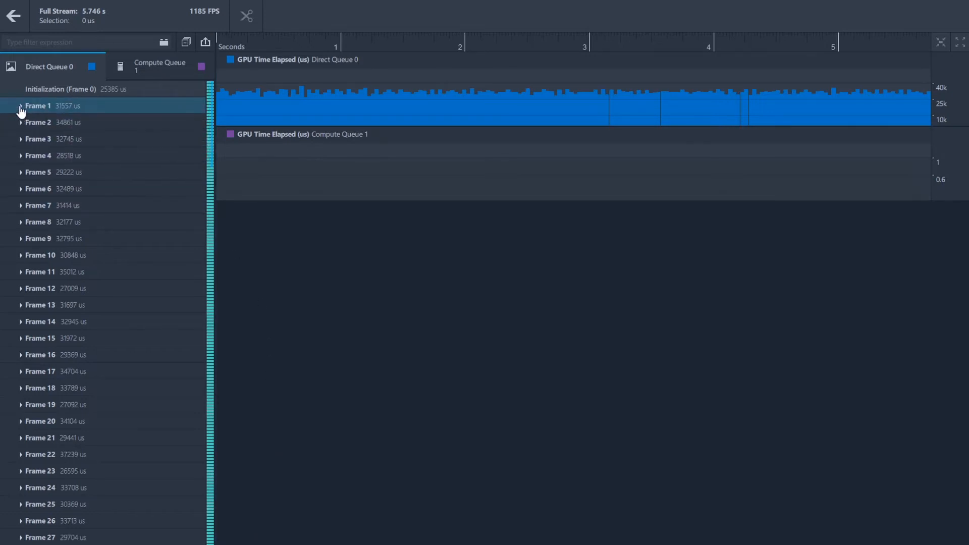
click(20, 105)
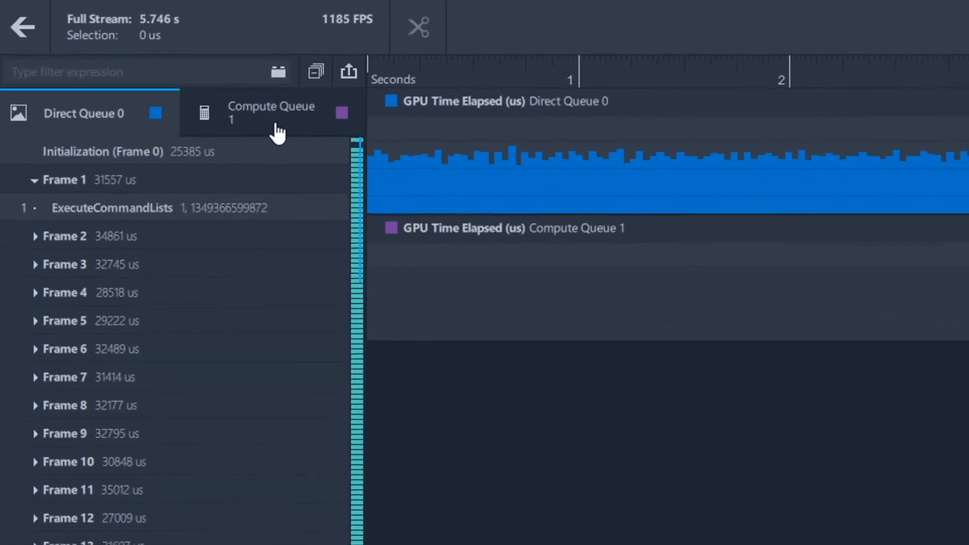
- Switch to the Compute Queue 1 tab listing numbered ExecuteCommandLists calls
click(270, 112)
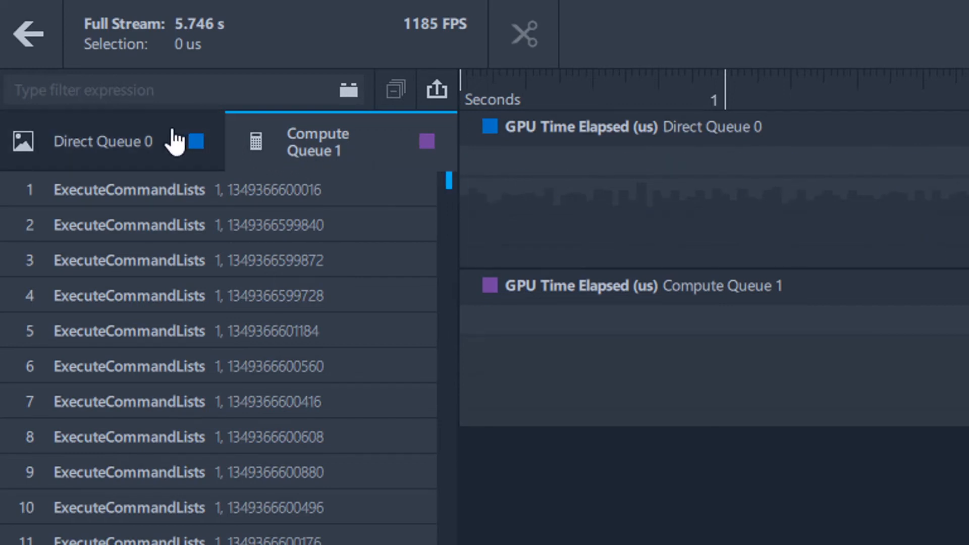
mouse_move(142, 157)
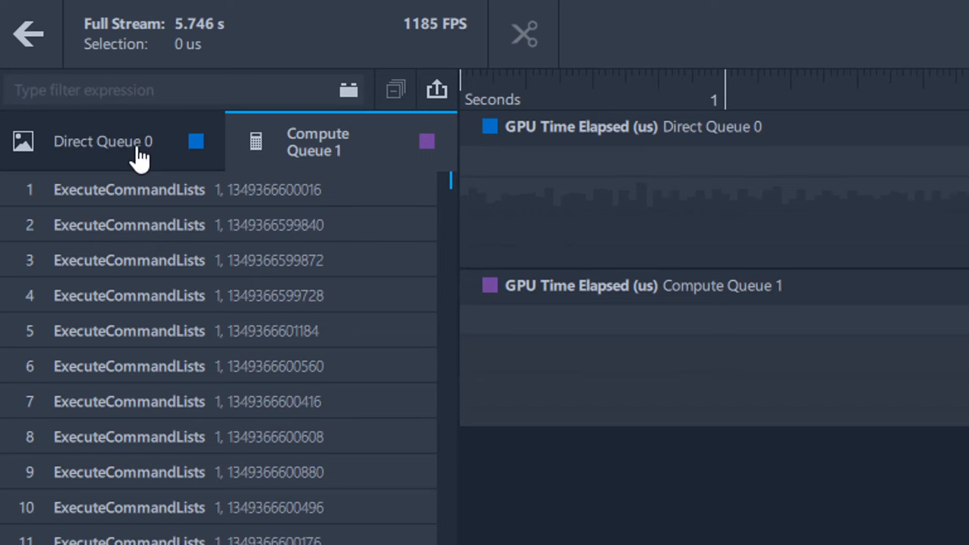